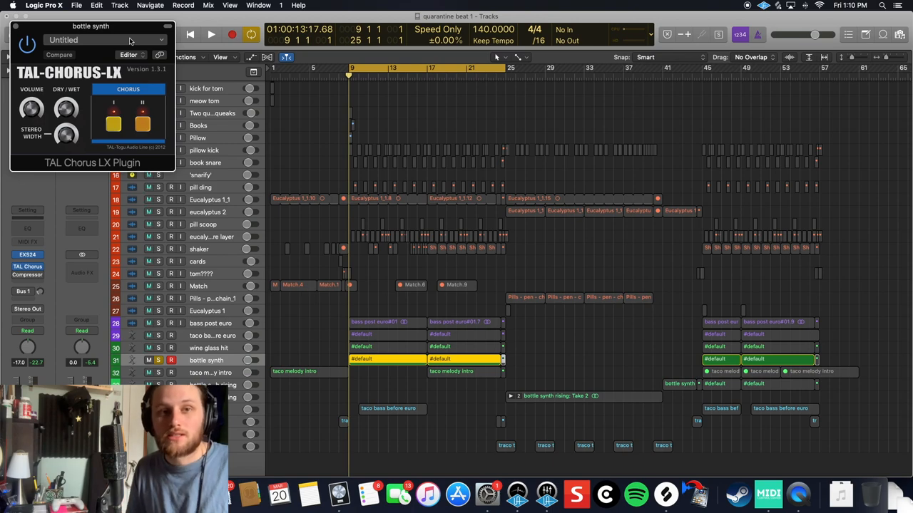
Play the beat to audition TAL Chorus LX on the bottle synth track
{"action": "left_click", "coordinate": [211, 34]}
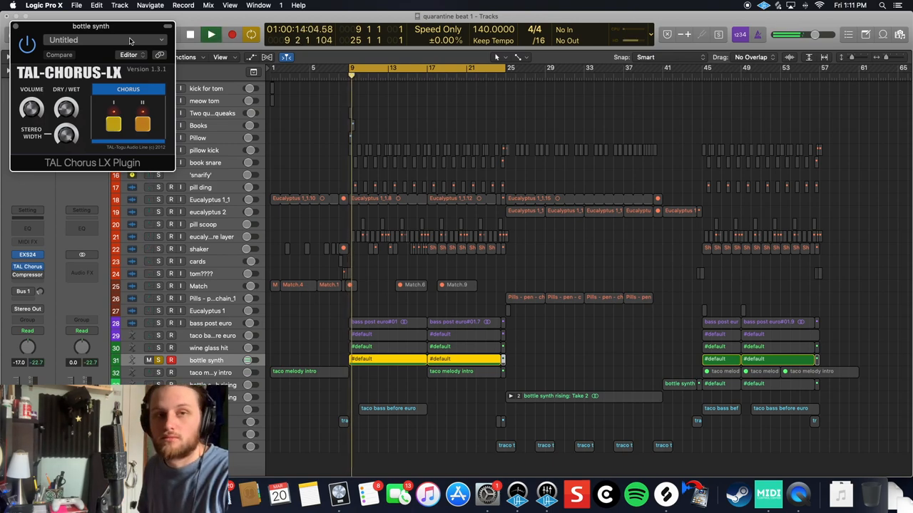
{"action": "left_click", "coordinate": [211, 34]}
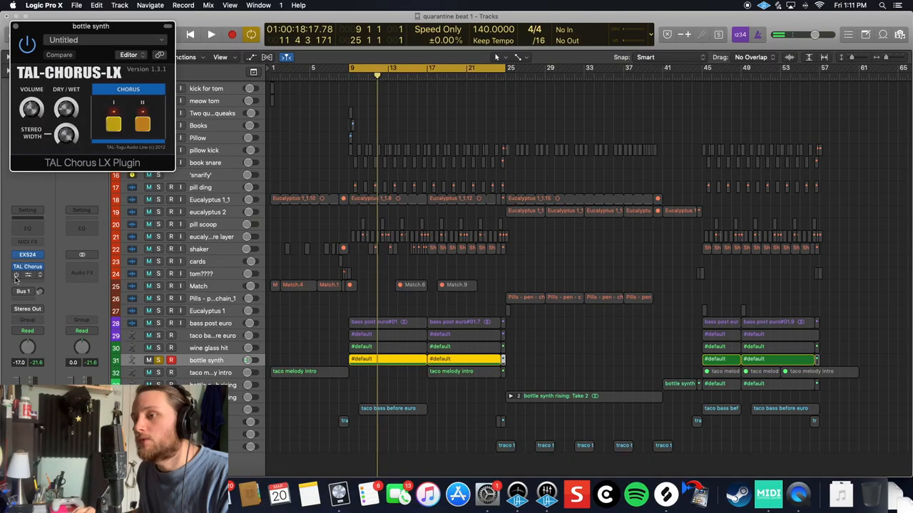